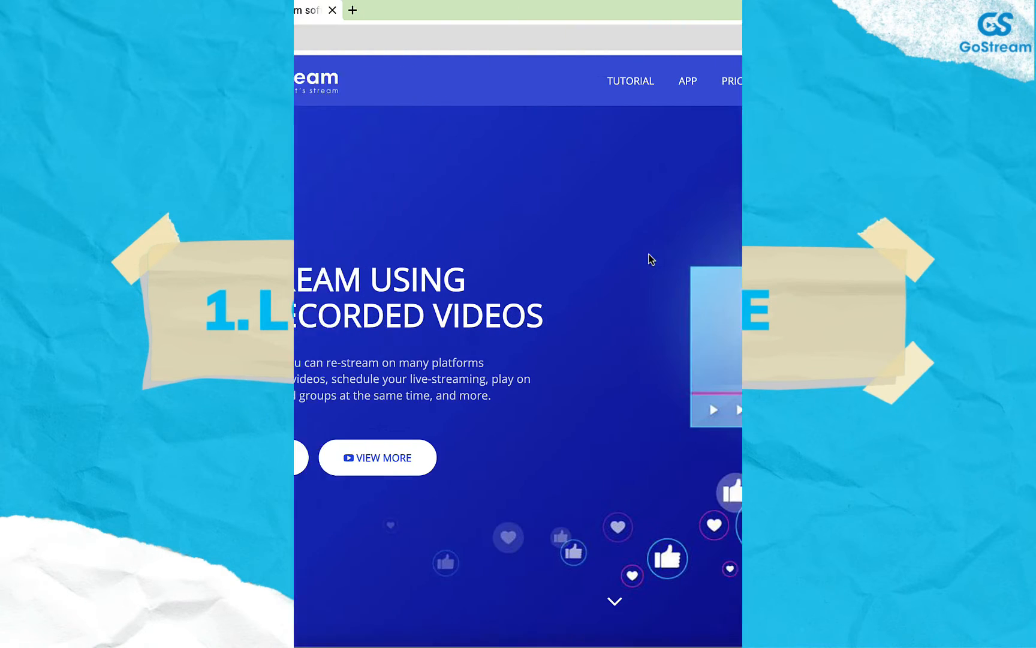
# Log in to app.gostream.co with the filled-in credentials and reach the Dashboard.
pyautogui.click(337, 11)
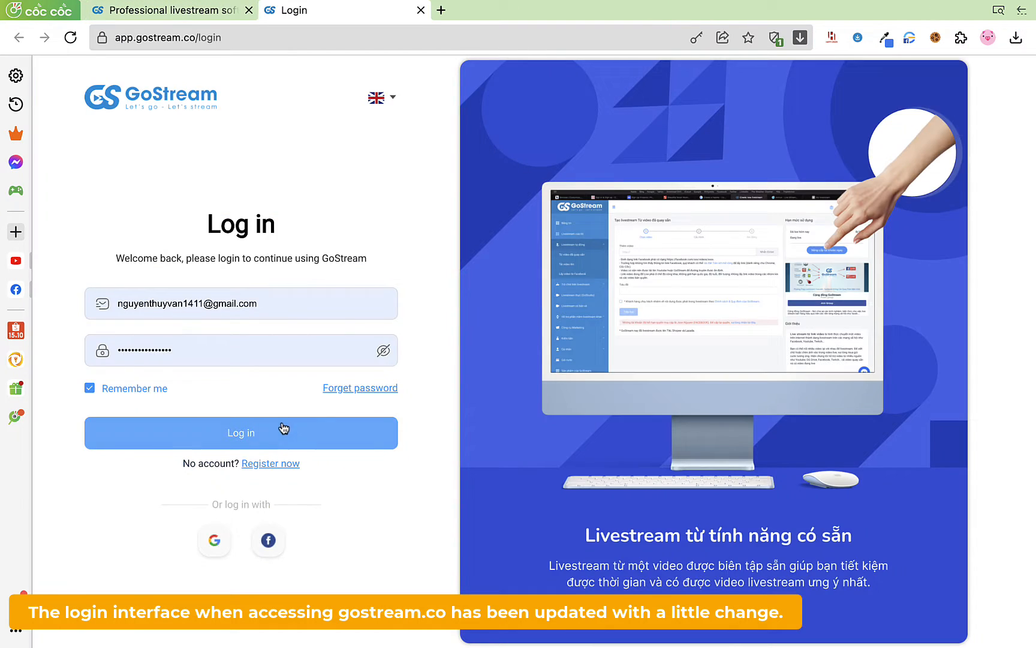
pyautogui.click(241, 433)
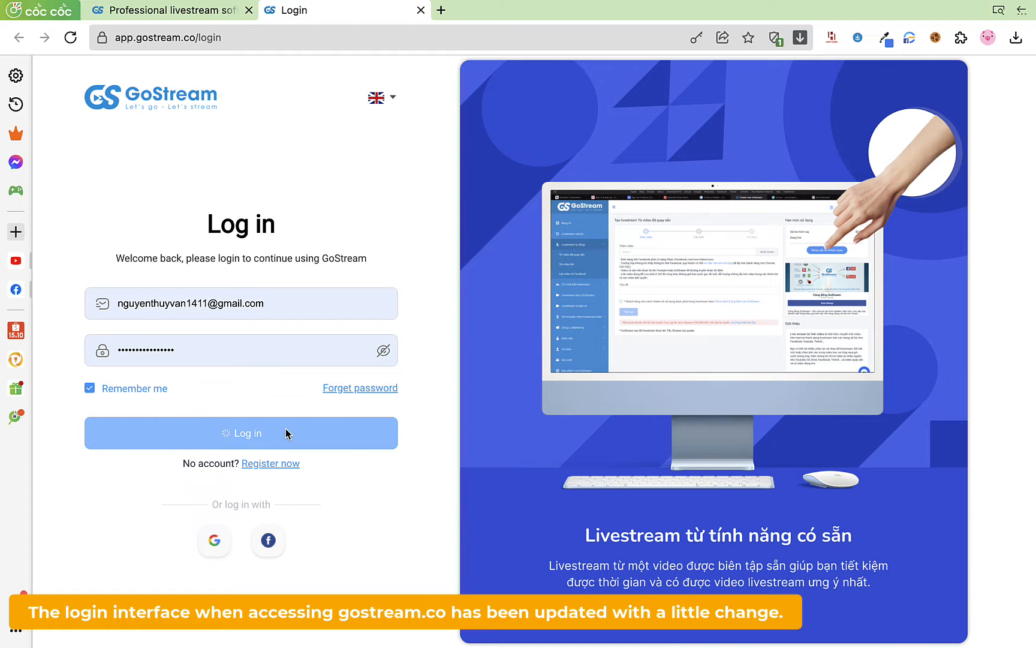
pyautogui.click(240, 432)
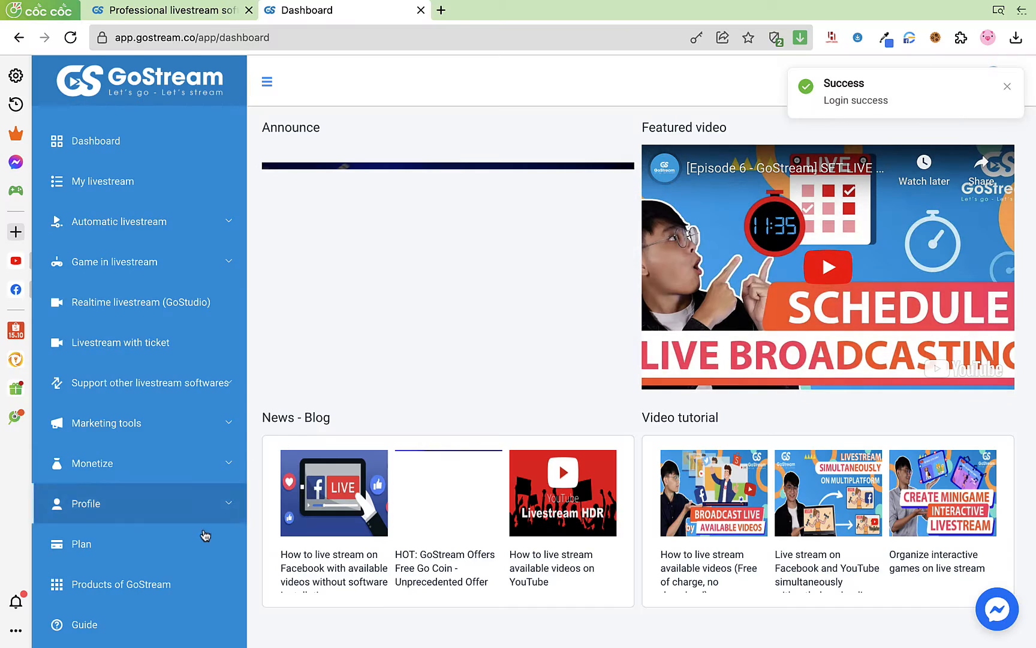
# Review each plan's monthly storage limit (up to 10 GB for VIP), then view uploaded files.
pyautogui.click(82, 544)
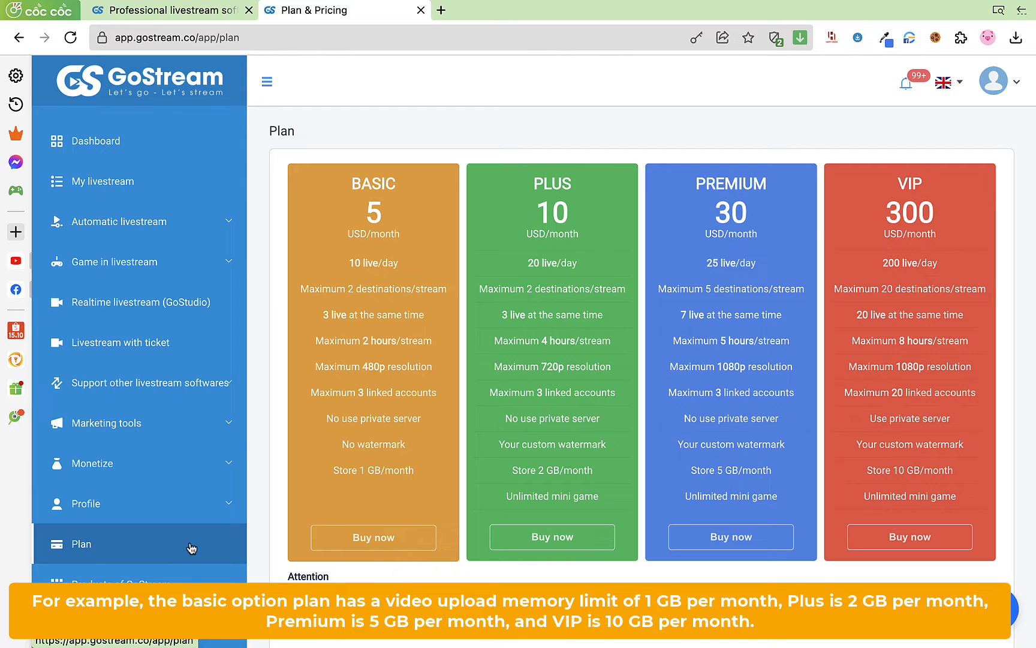
pyautogui.moveTo(320, 469)
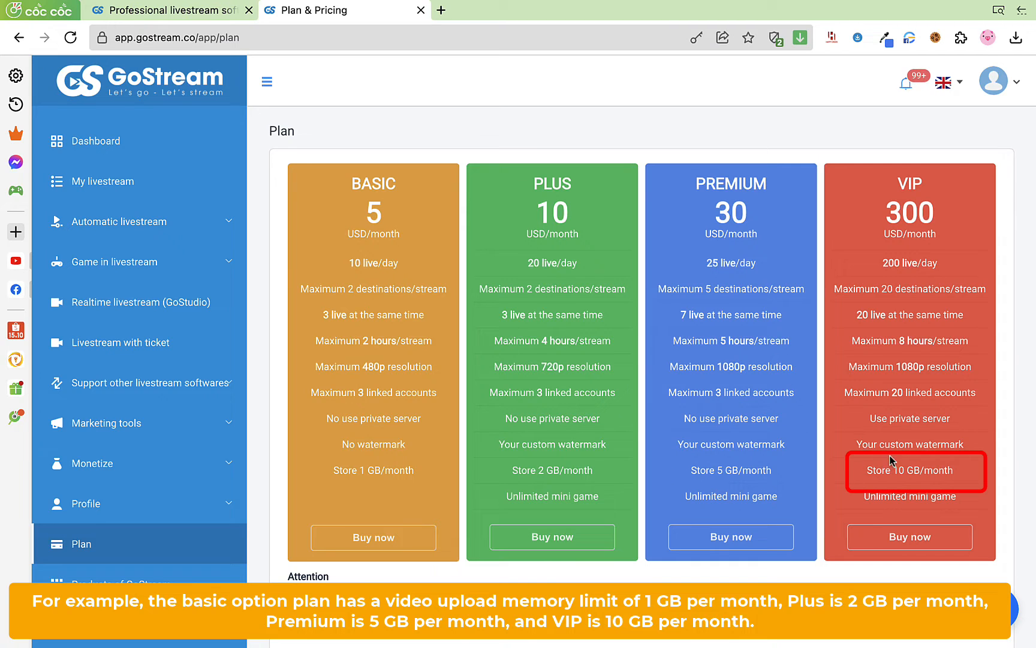
pyautogui.moveTo(836, 466)
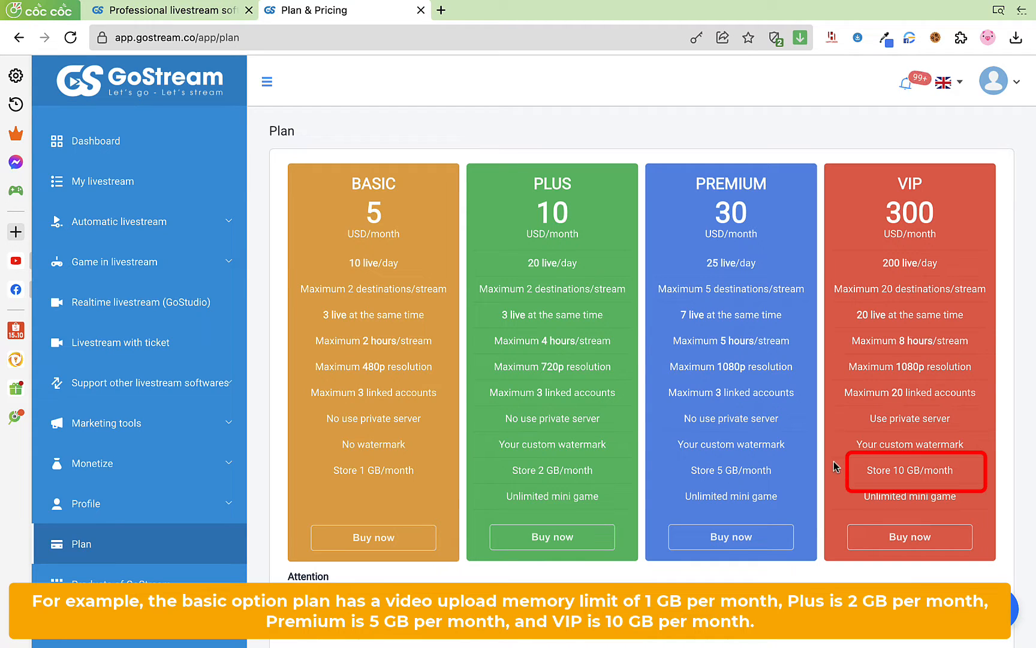
pyautogui.click(122, 221)
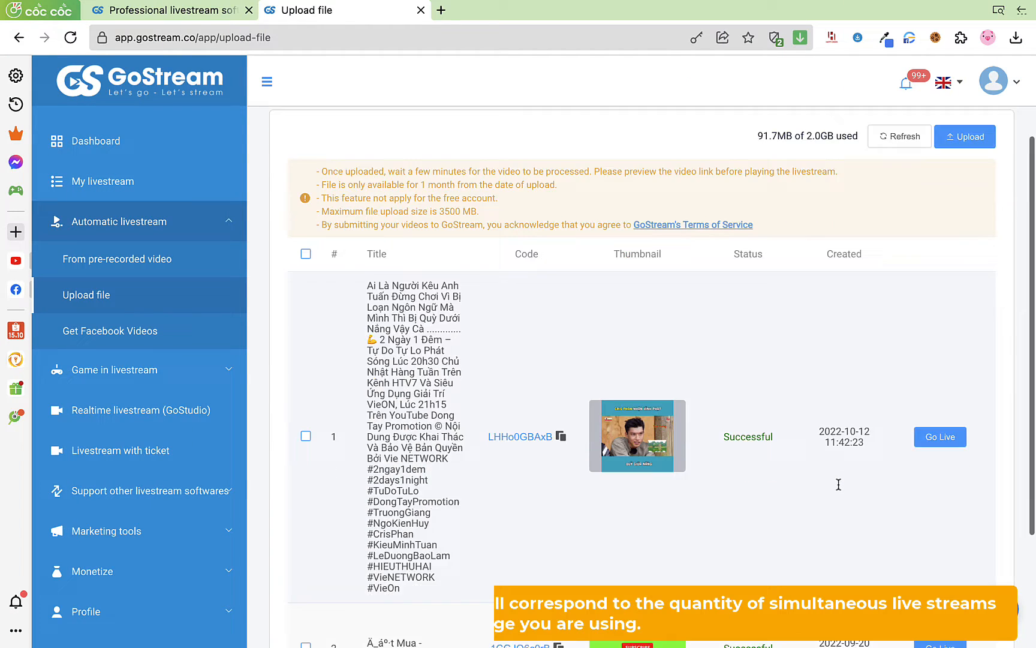
# Scroll the uploaded file list and Go Live on video 2.
pyautogui.scroll(-3)
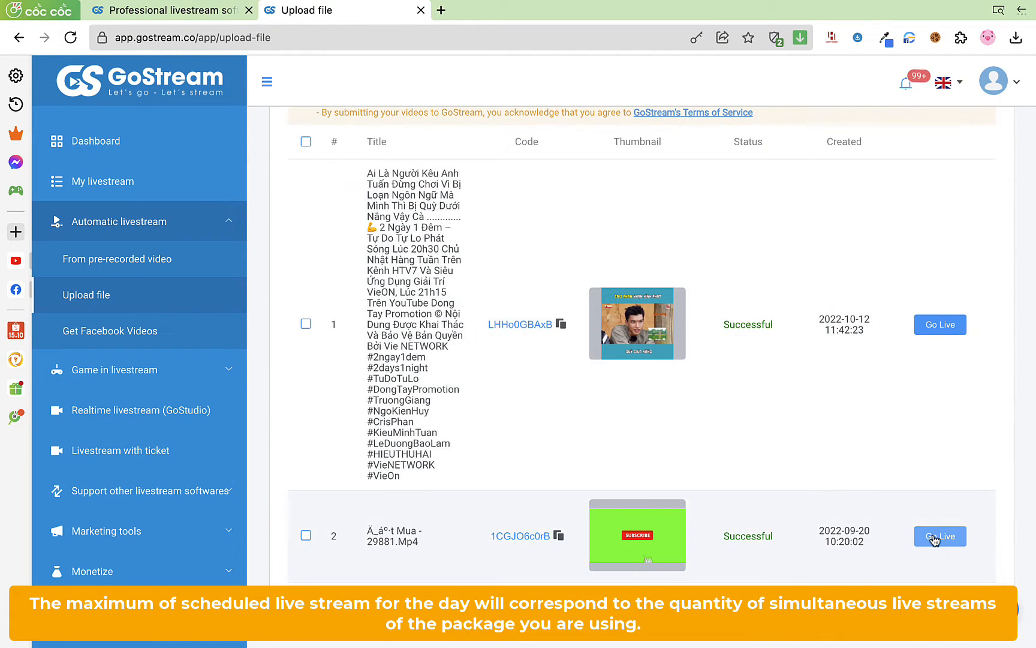
pyautogui.click(939, 536)
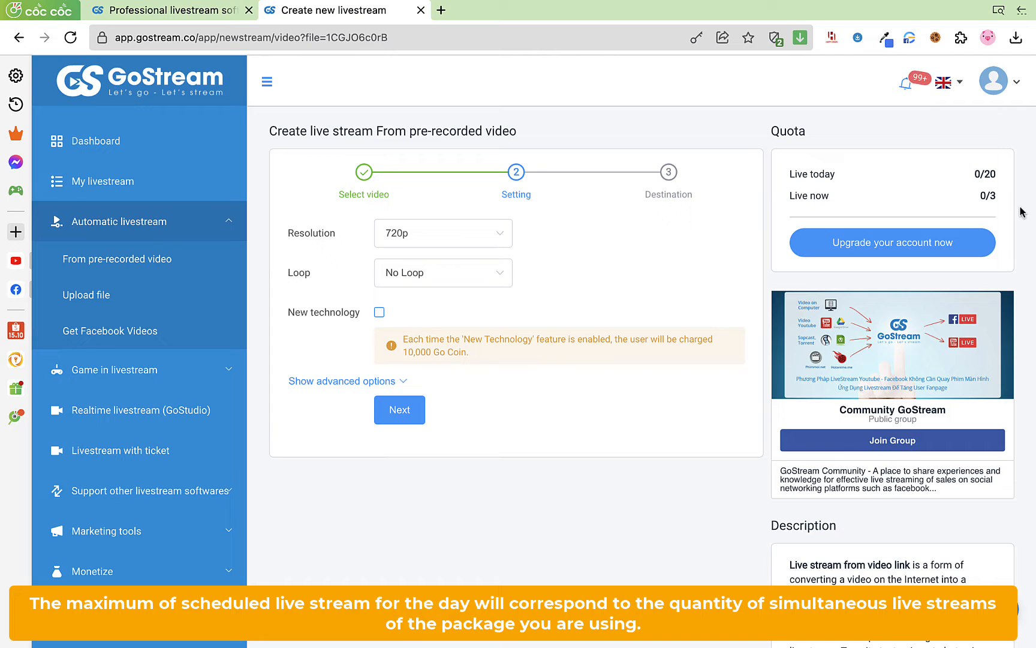
pyautogui.moveTo(973, 195)
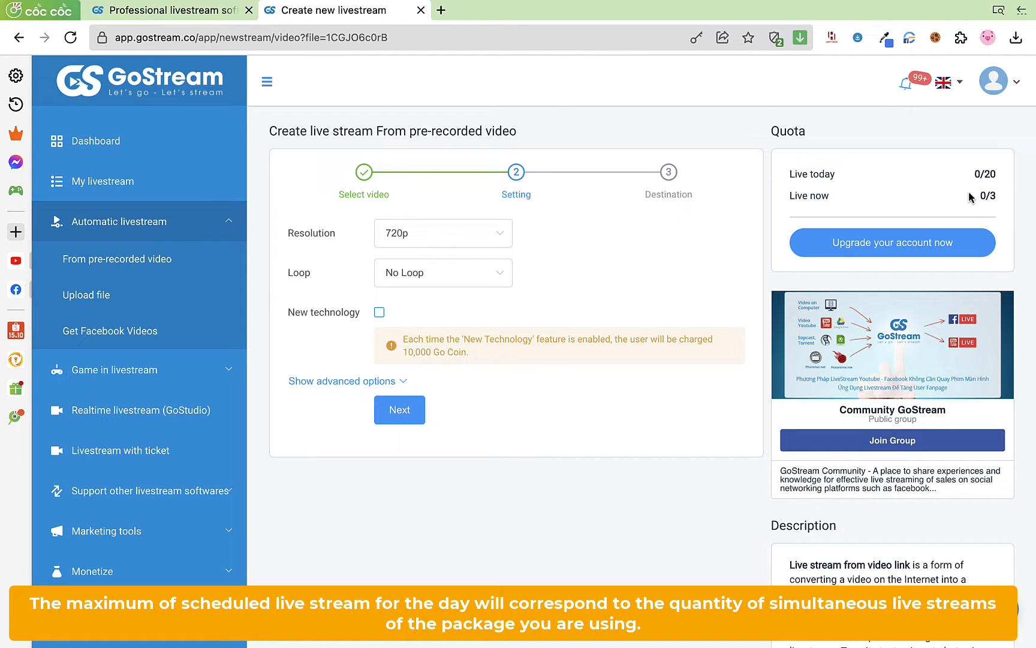
pyautogui.click(399, 409)
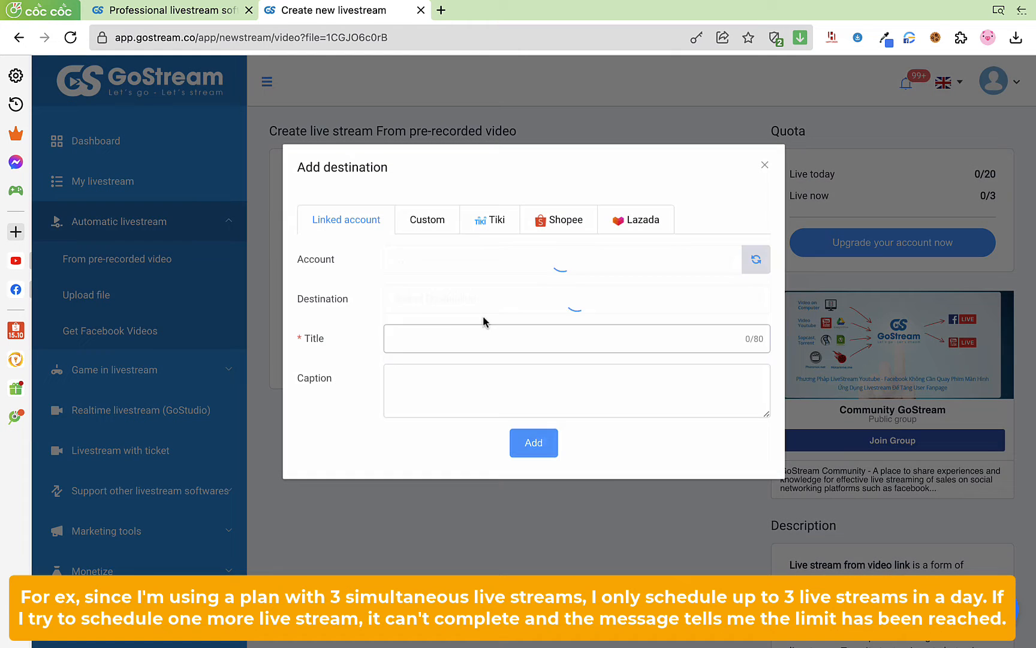
pyautogui.click(87, 295)
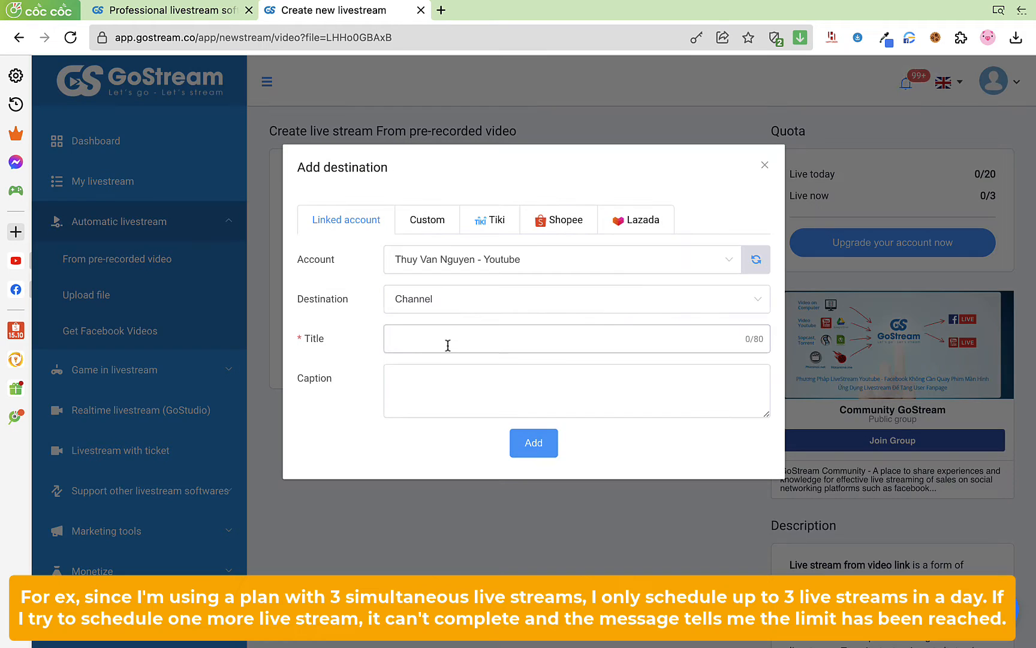
pyautogui.click(86, 295)
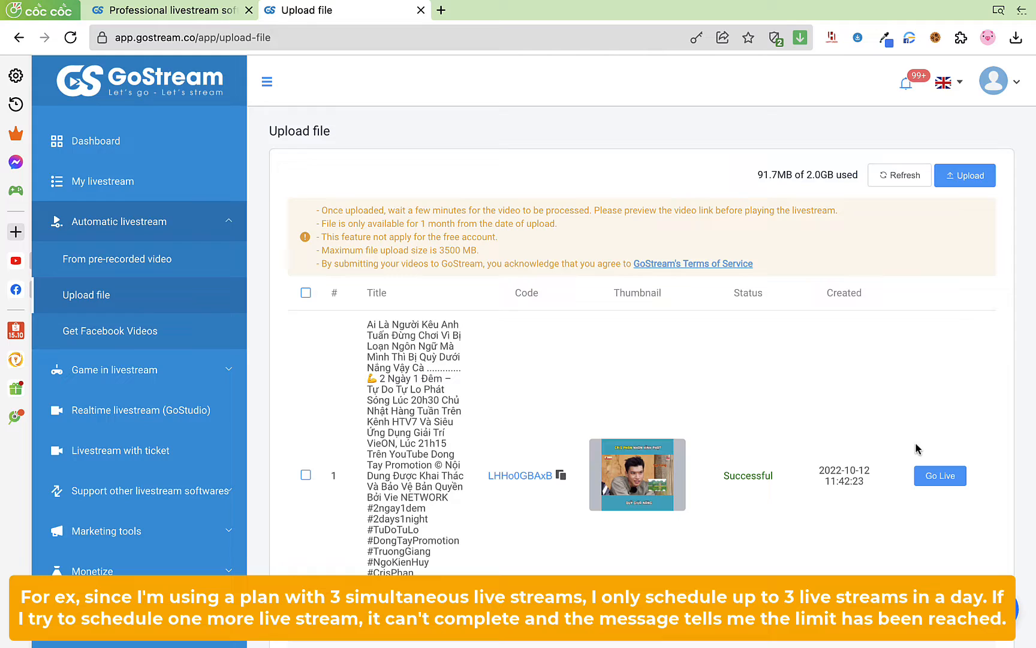
pyautogui.click(939, 474)
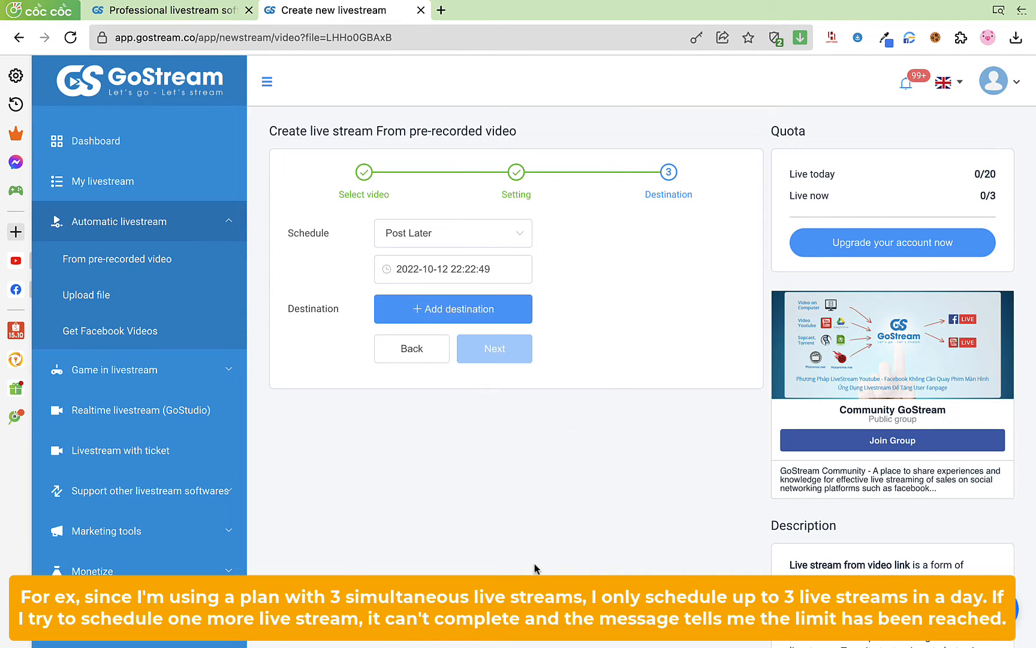
# Submit the YouTube Channel schedule and see the 'You've reached the limited livestream' error.
pyautogui.click(453, 308)
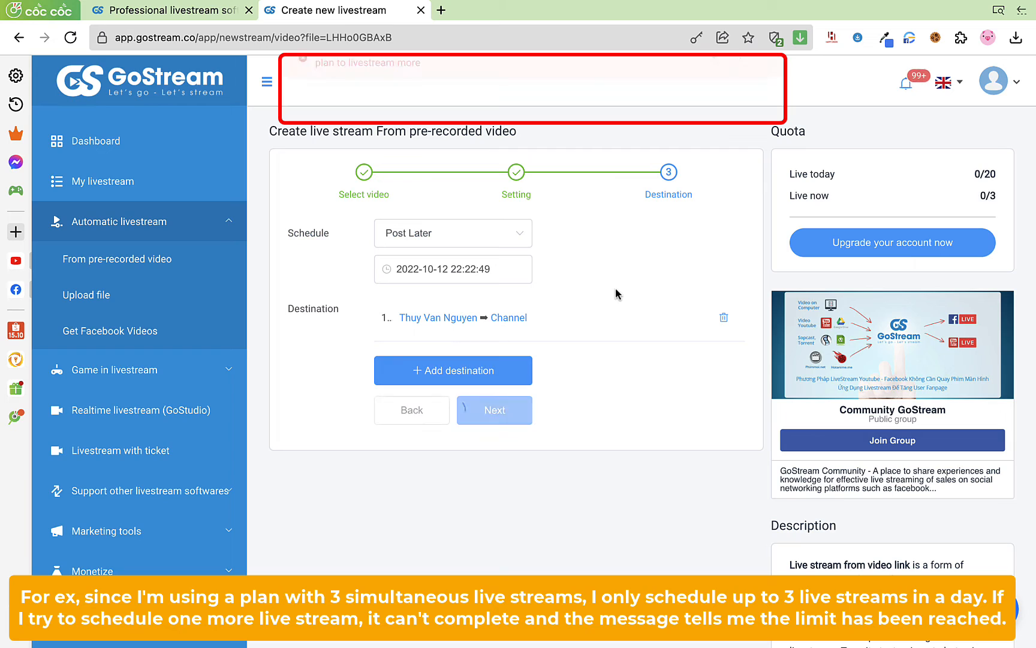
pyautogui.click(493, 409)
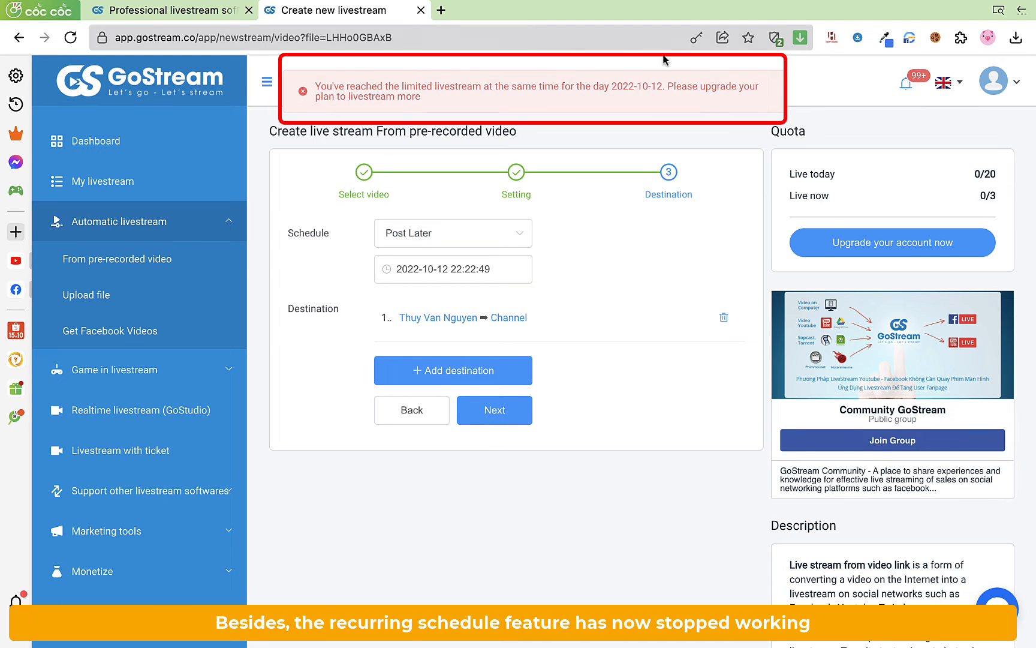
pyautogui.moveTo(430, 116)
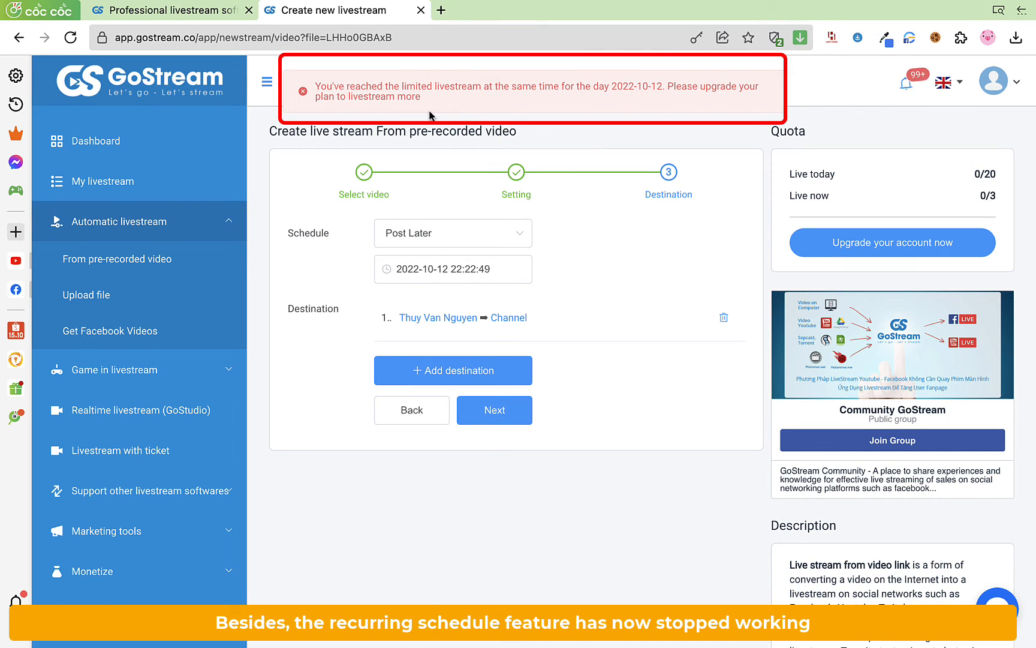